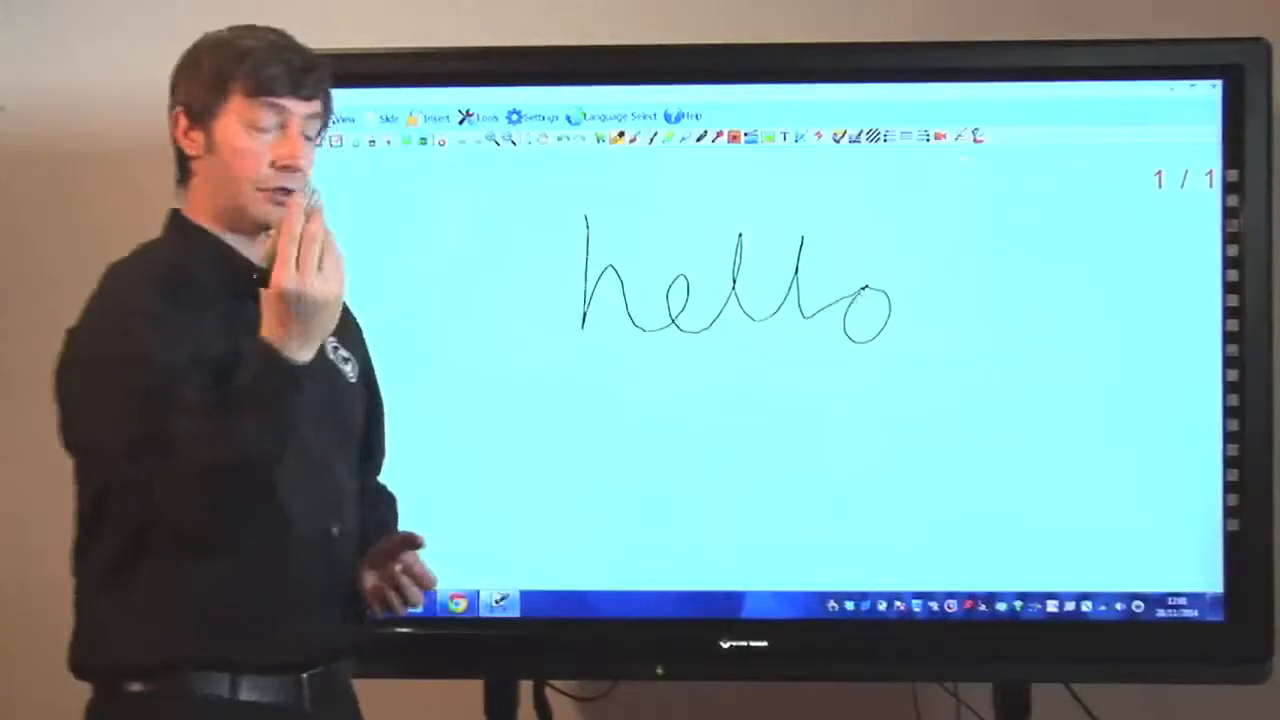
Step: Handwrite the word 'hello' across the blank whiteboard page with the pen
left_click_drag(710, 376, 900, 384)
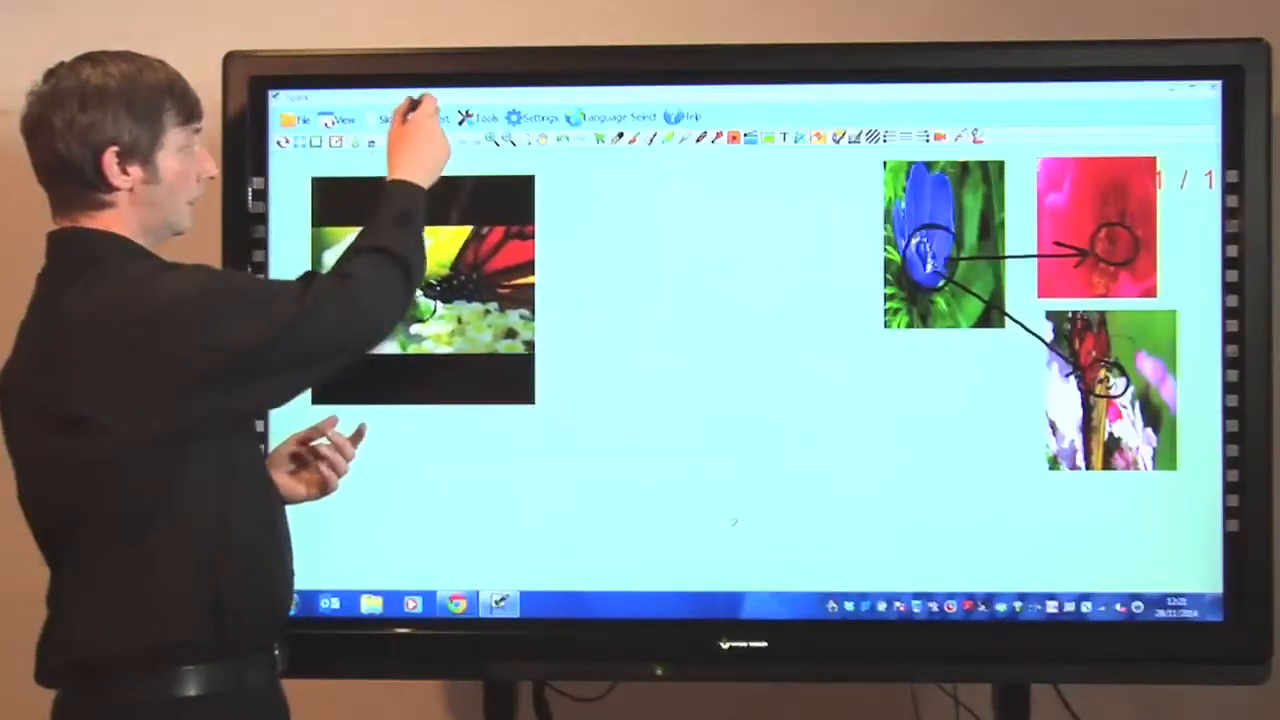
Step: Take a video snapshot of the butterfly and place it beside the flower pictures
left_click(416, 116)
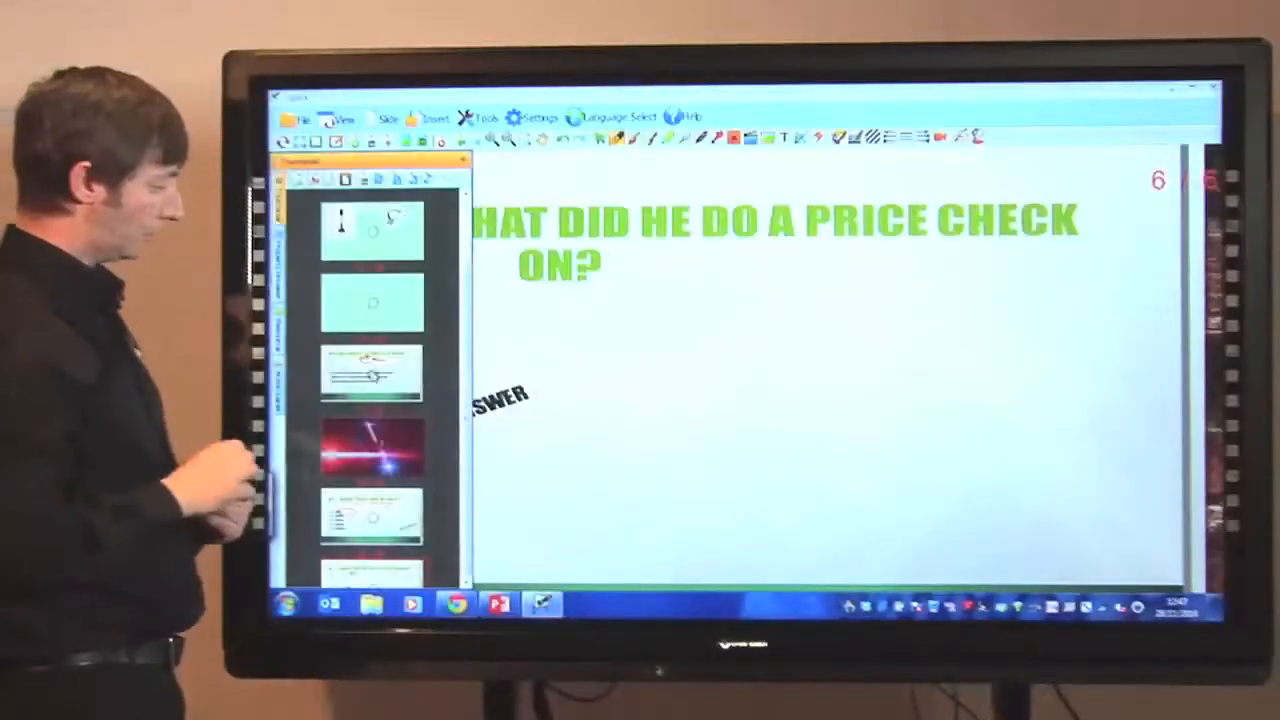
Step: Go to the imported fruit quiz page from the page thumbnail panel
left_click(372, 462)
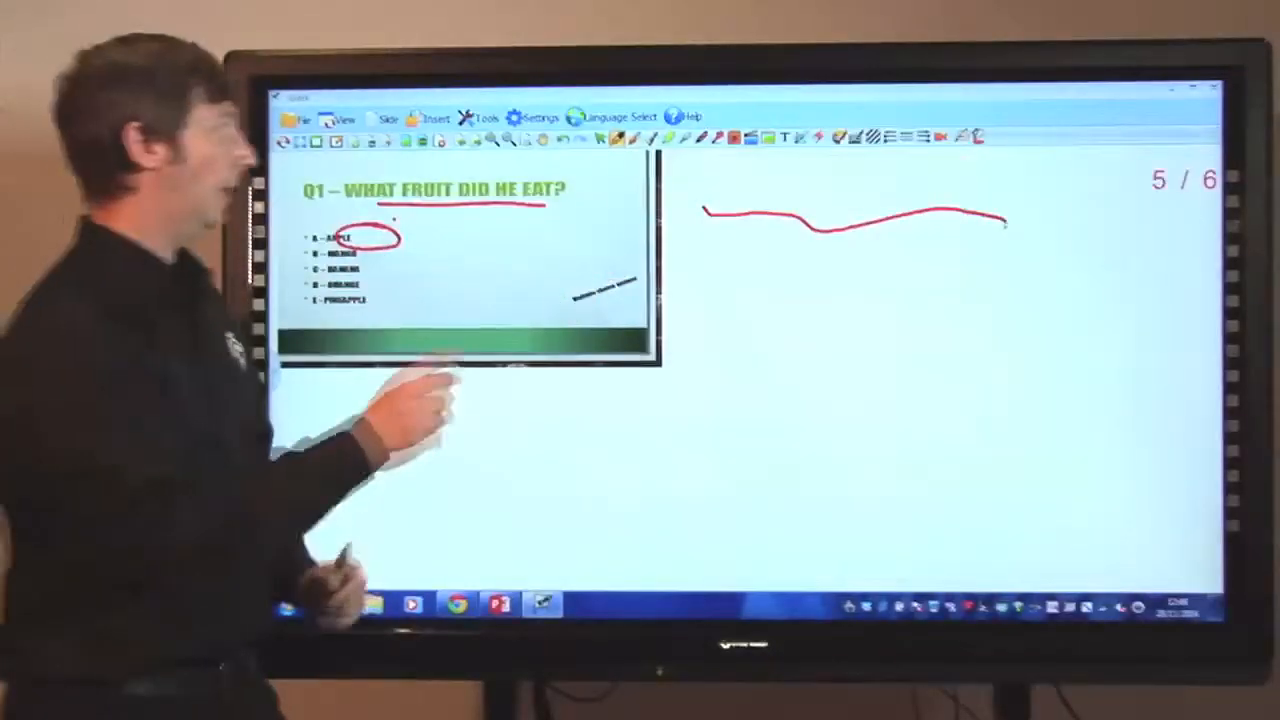
Step: Underline the 'What fruit did he eat?' question in red pen
left_click_drag(700, 256, 1010, 270)
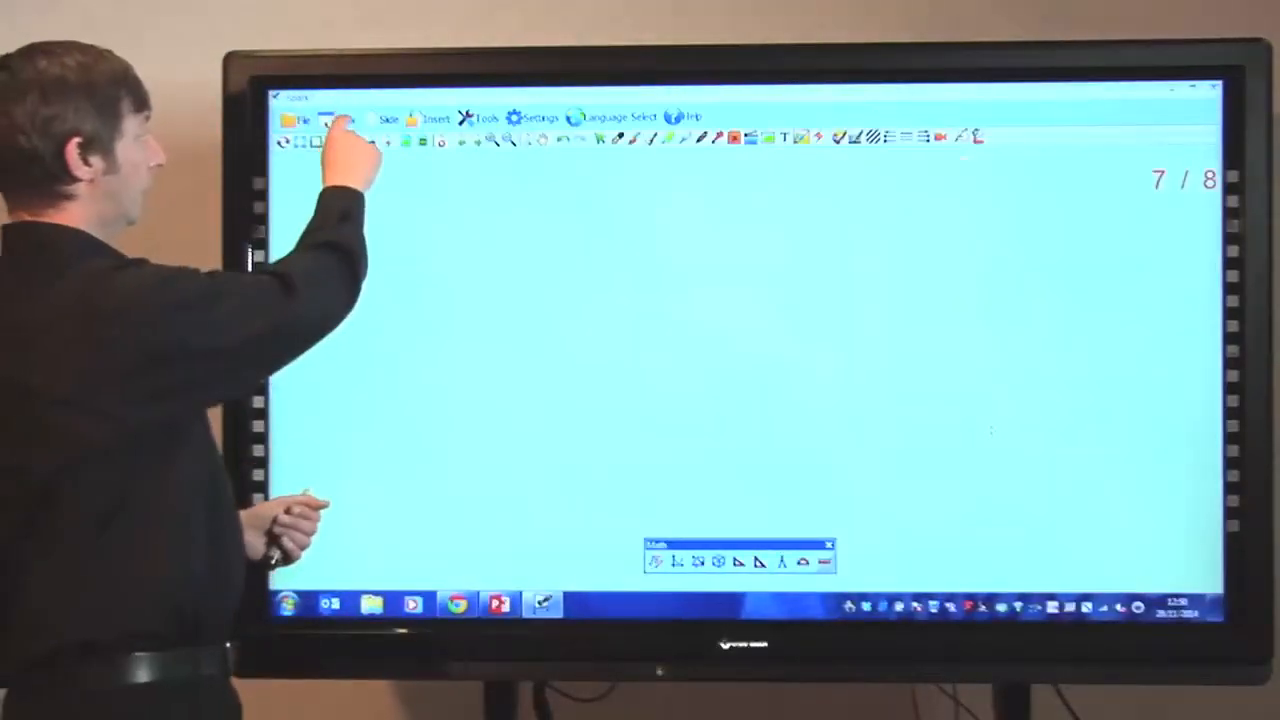
Step: Pick a Math toolbar drawing tool to start the geometry drawing
left_click(344, 116)
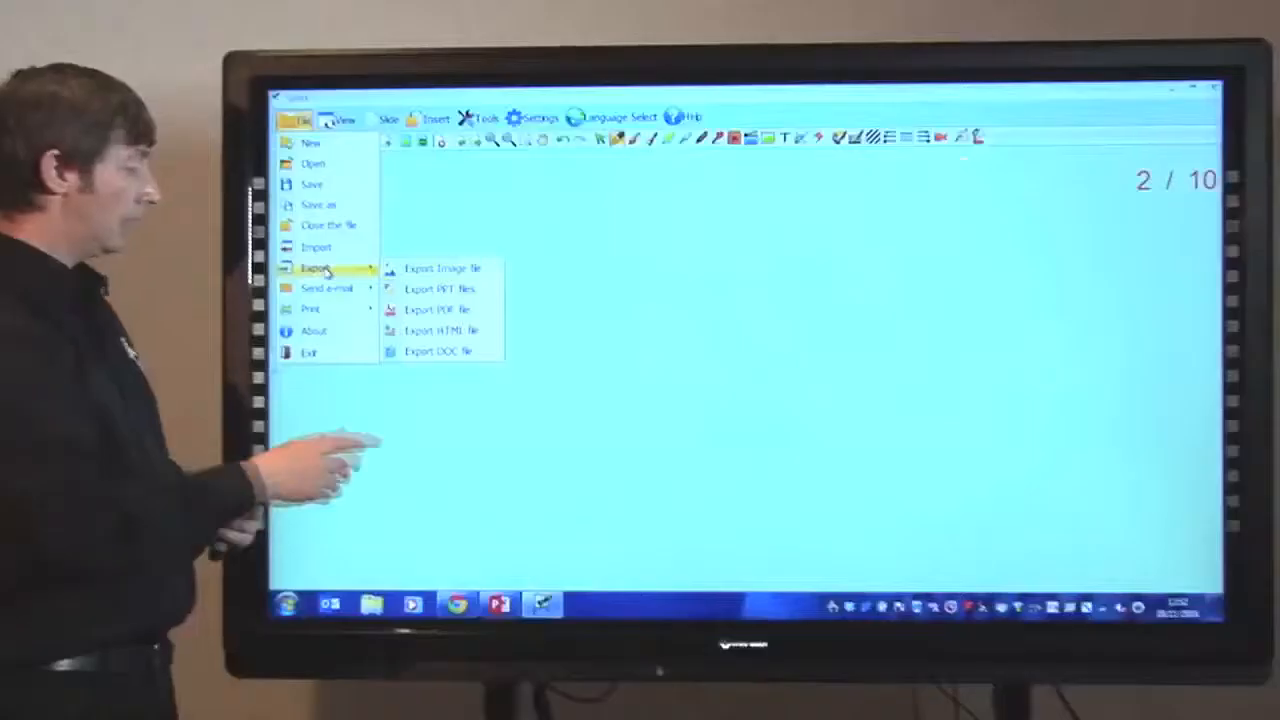
Step: Show the Send via e-mail attachment choices: HTML, PDF or PowerPoint
left_click(324, 288)
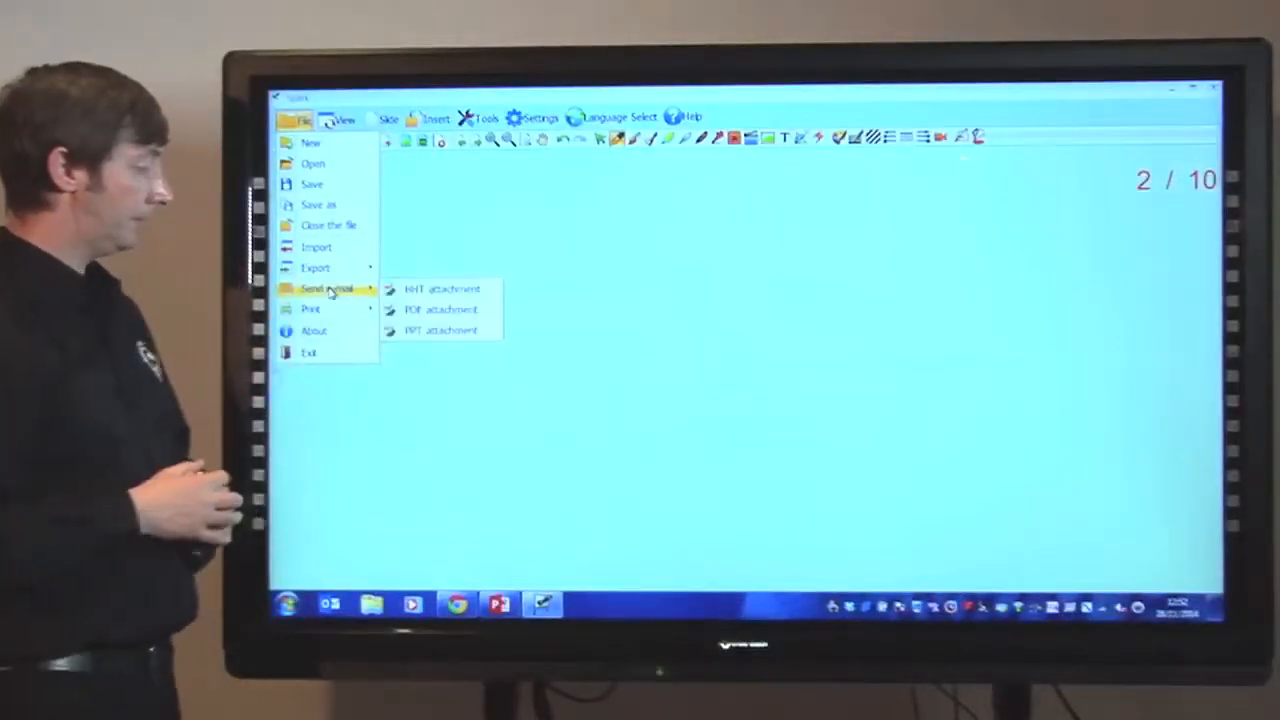